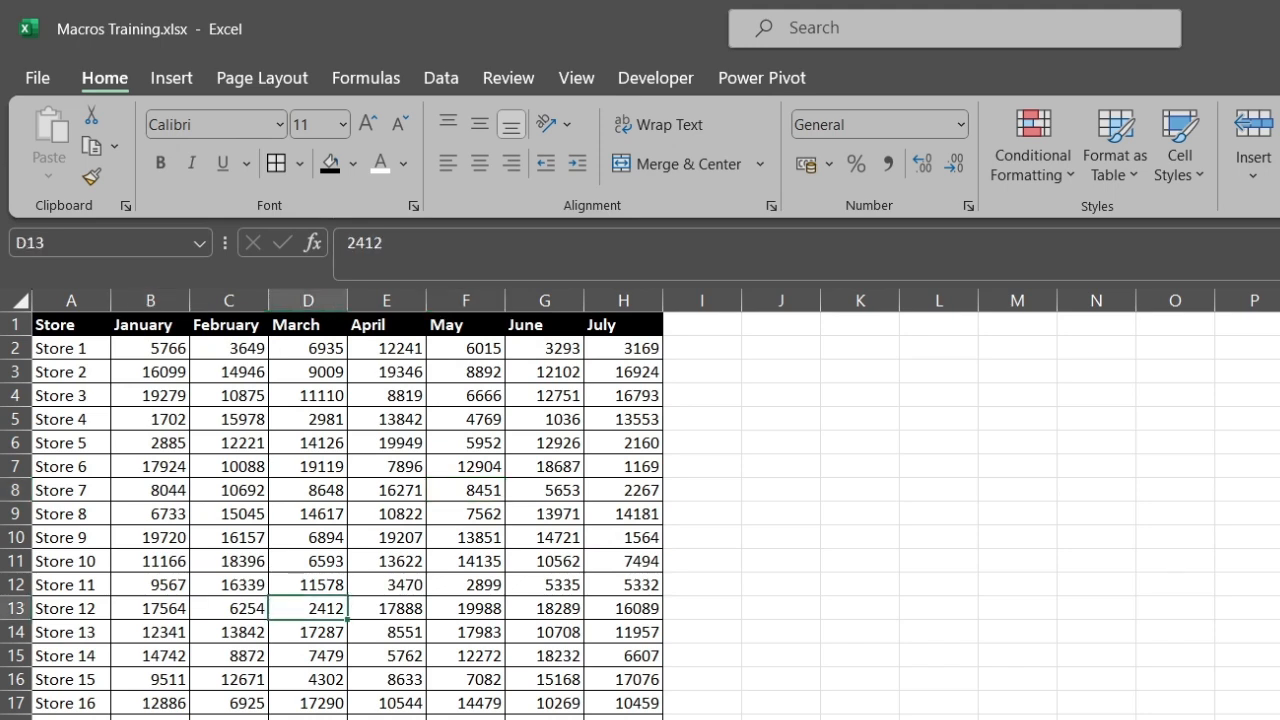
Select the monthly store sales table A1:H17 for conditional formatting
{"action": "left_click", "coordinate": [308, 442]}
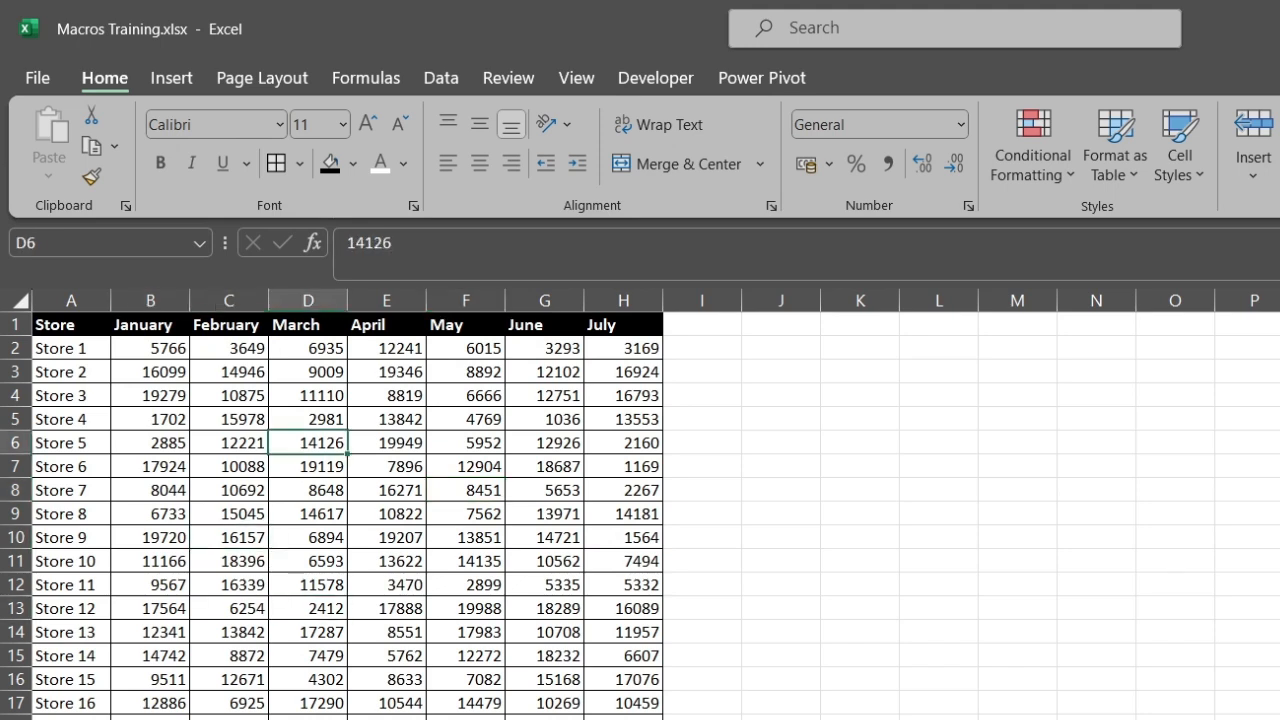
{"action": "left_click", "coordinate": [308, 584]}
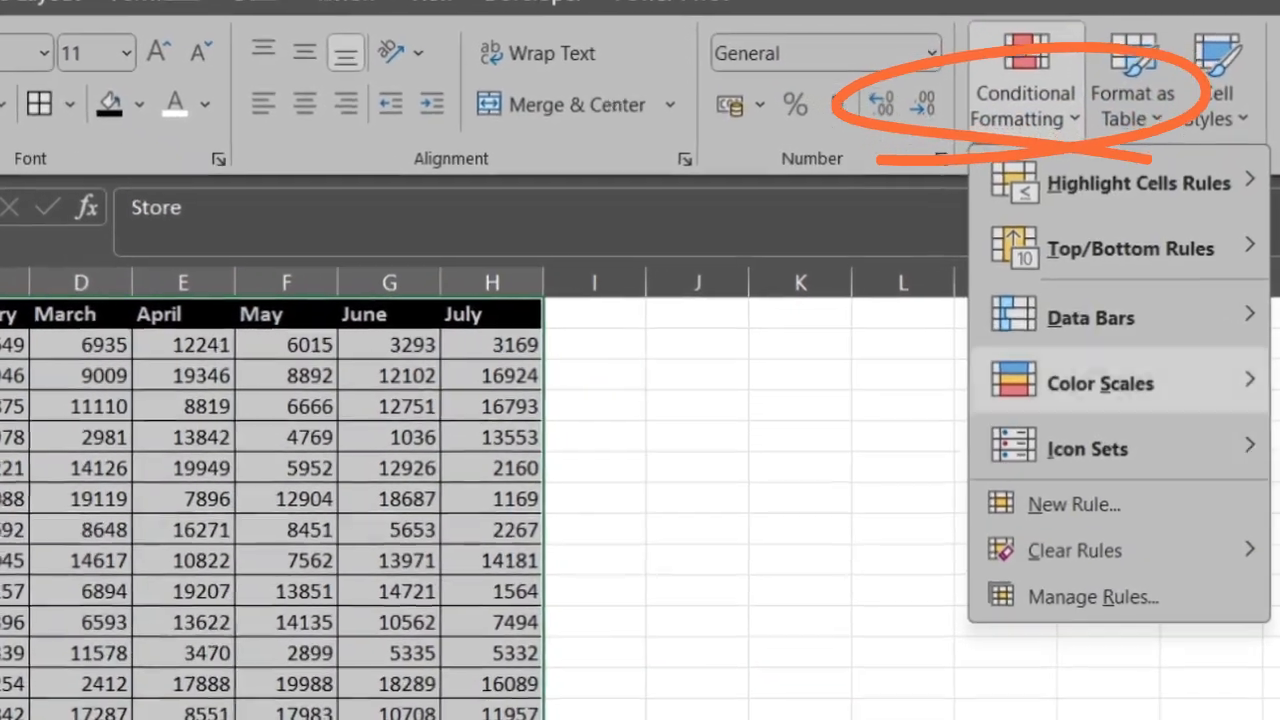
Create a new rule of type 'Use a formula to determine which cells to format'
{"action": "left_click", "coordinate": [1072, 504]}
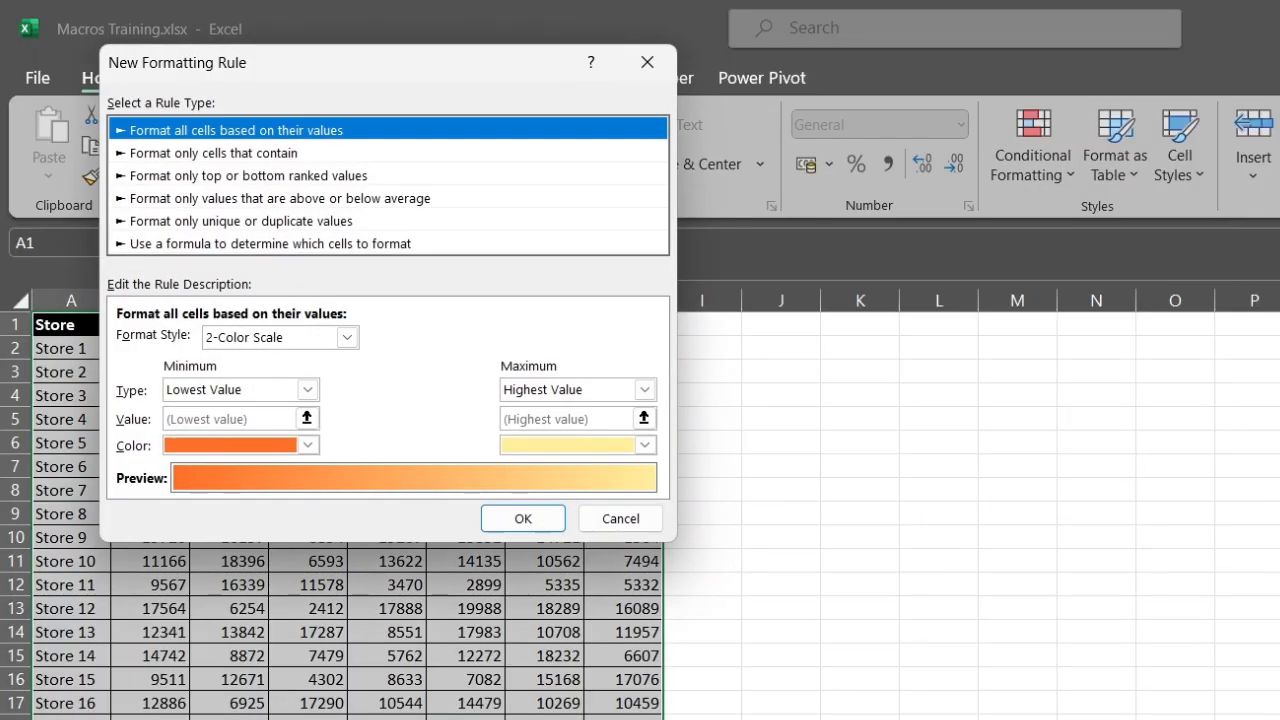
{"action": "left_click", "coordinate": [270, 244]}
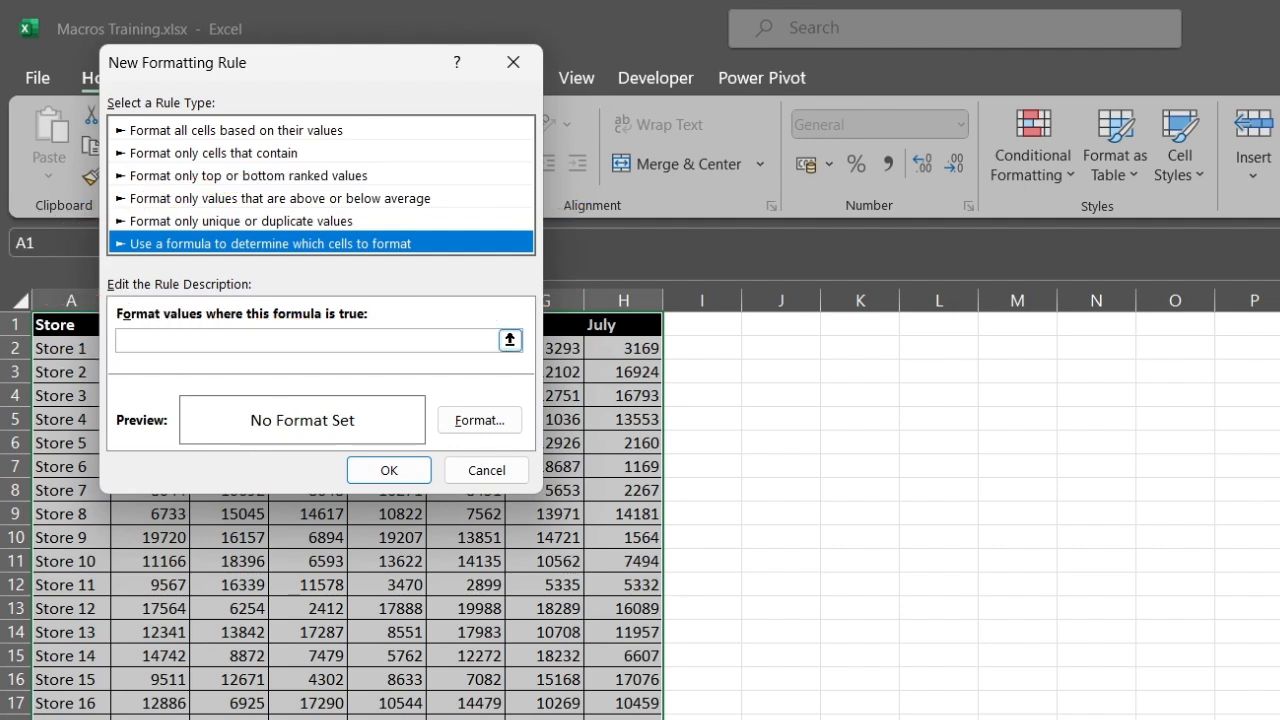
Enter the rule formula =cell("address",A1)=cell("address") and go to its Format settings
{"action": "type", "text": "="}
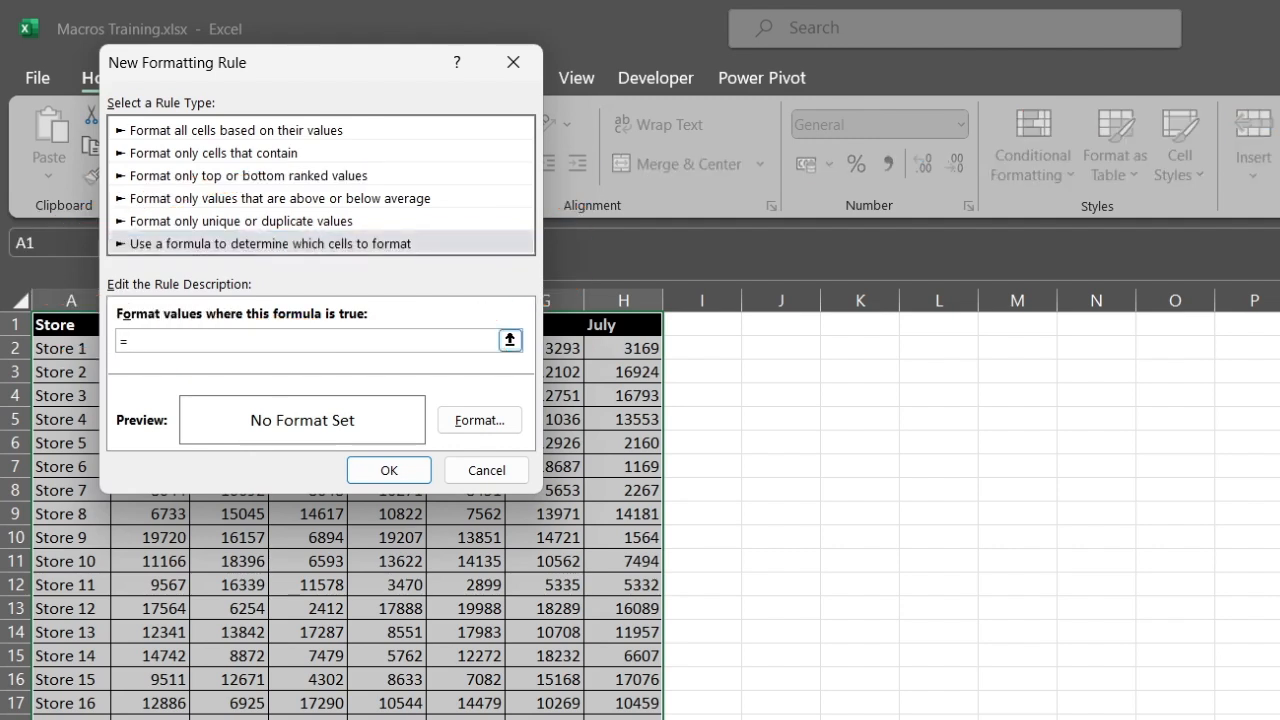
{"action": "type", "text": "cell"}
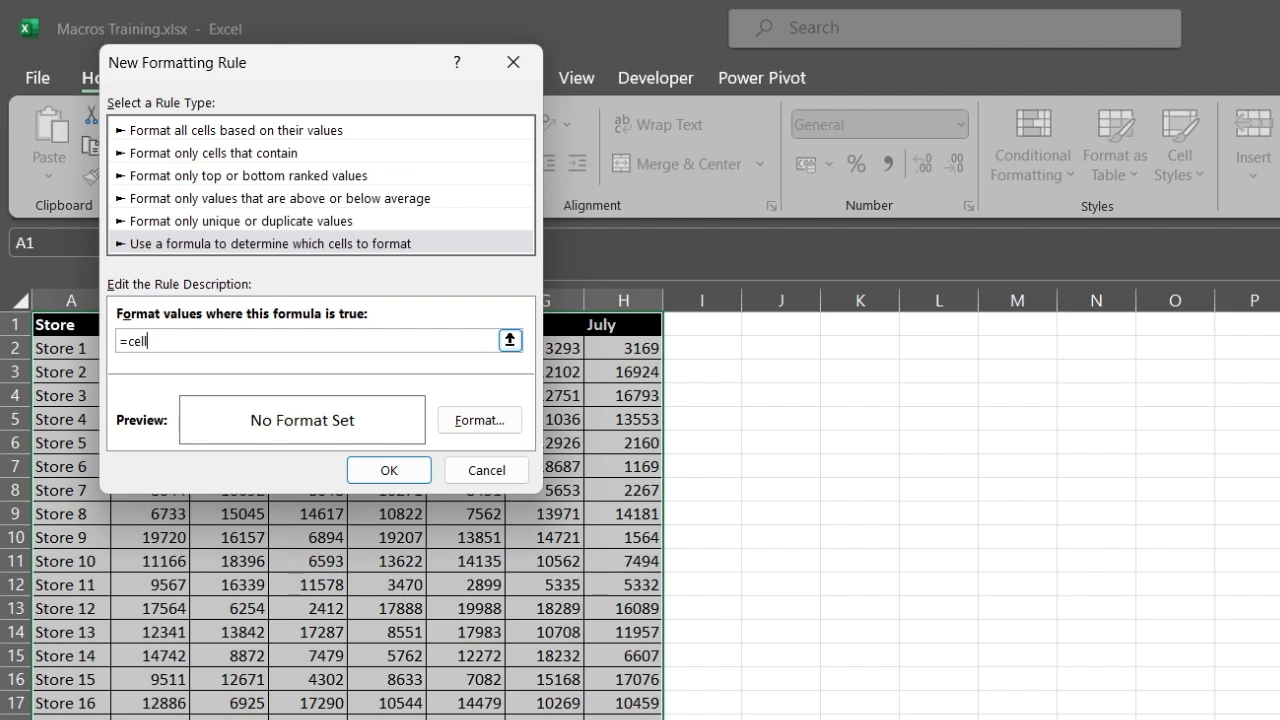
{"action": "type", "text": "(\""}
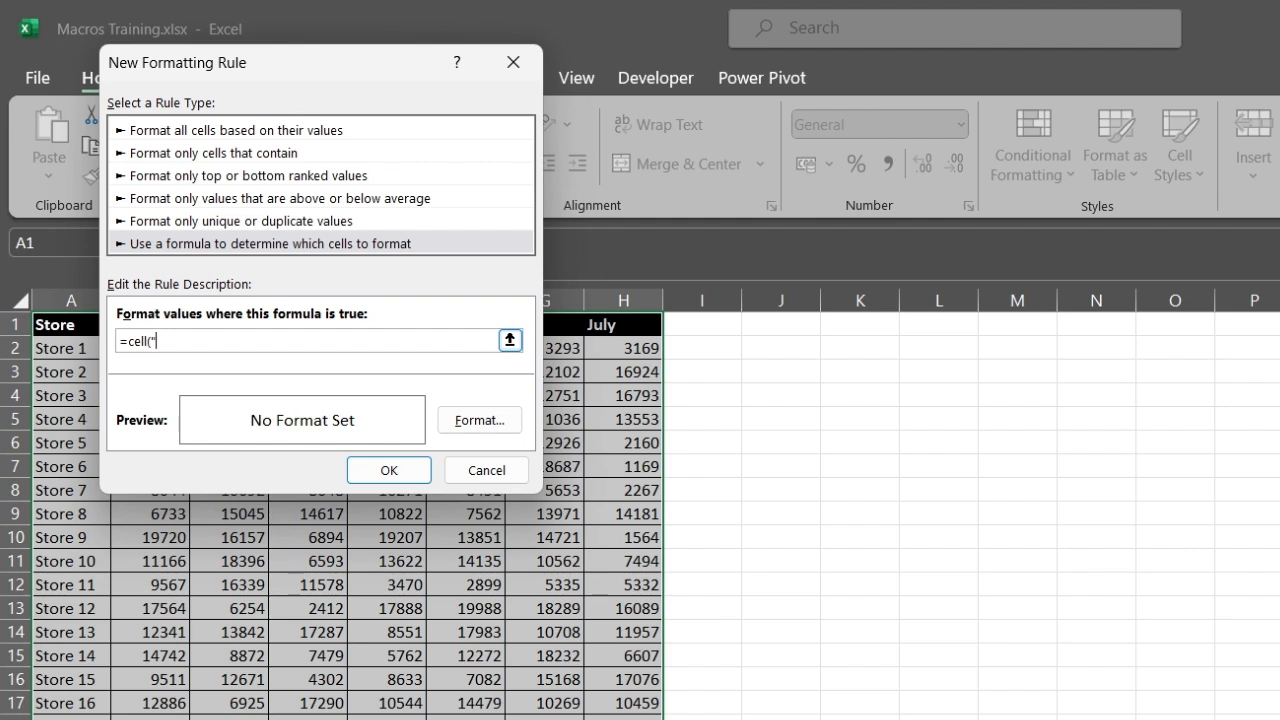
{"action": "type", "text": "addre"}
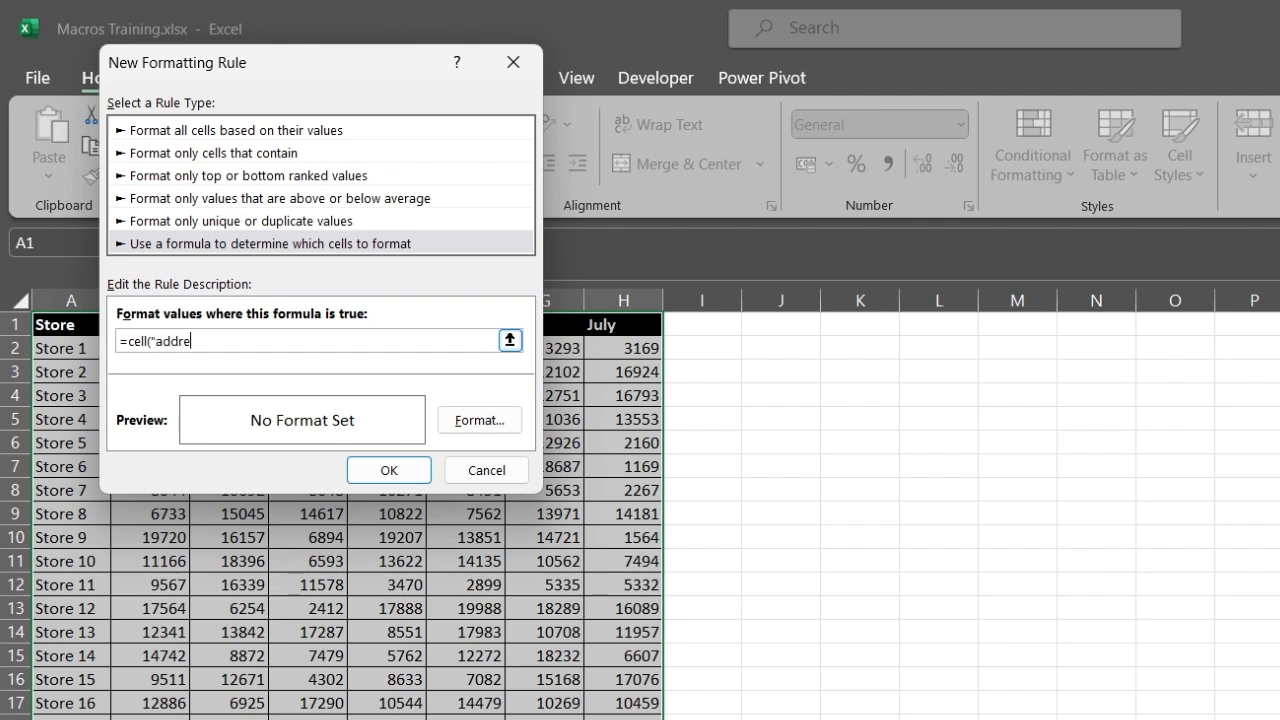
{"action": "type", "text": "ss\")"}
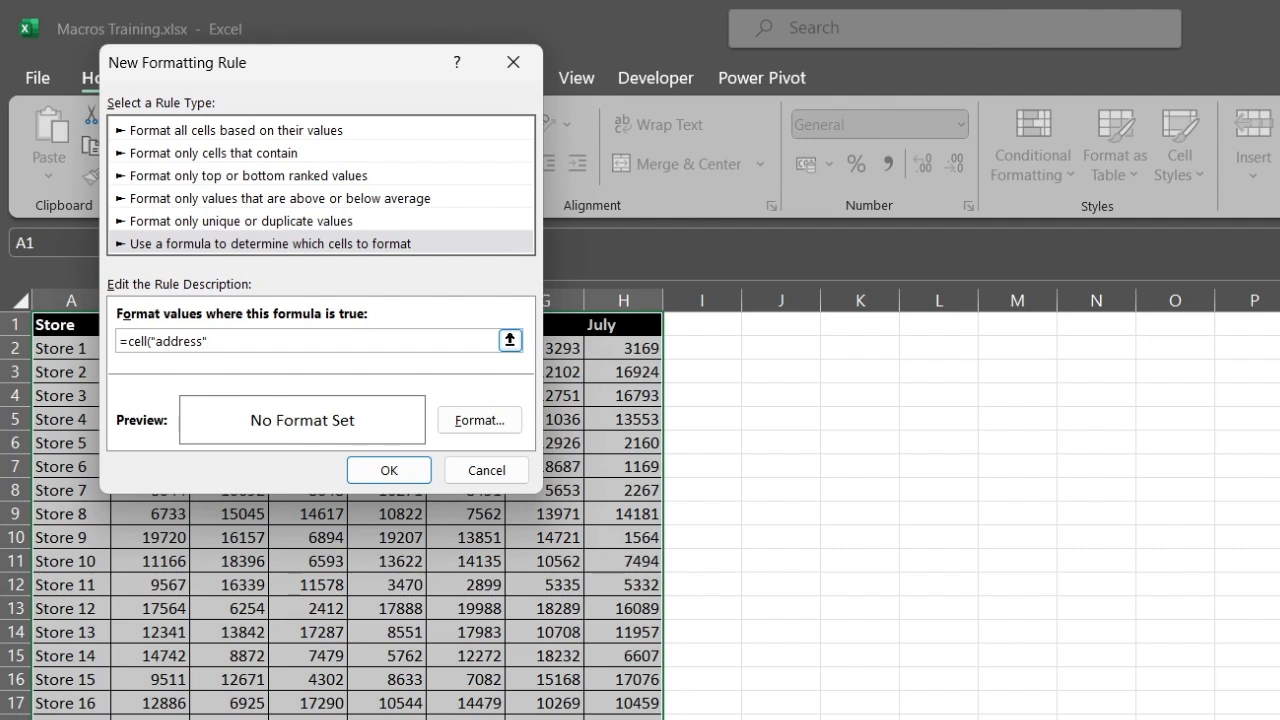
{"action": "type", "text": ",A1"}
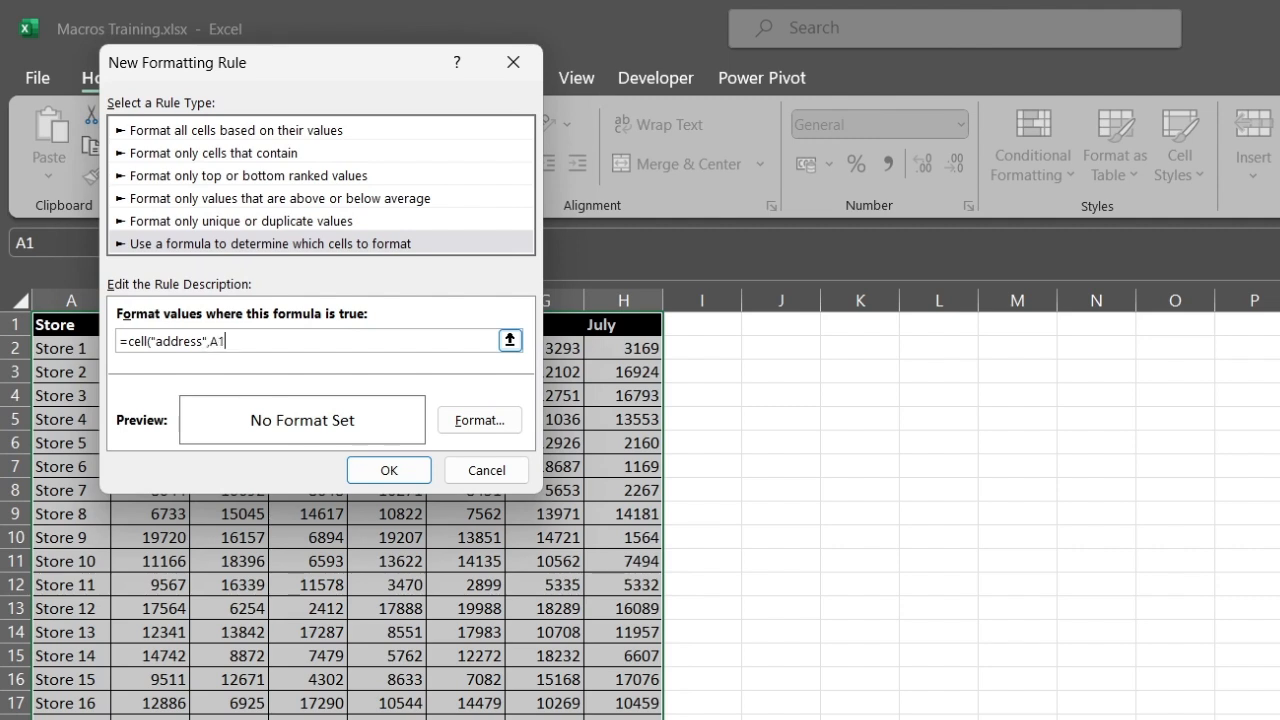
{"action": "type", "text": ")"}
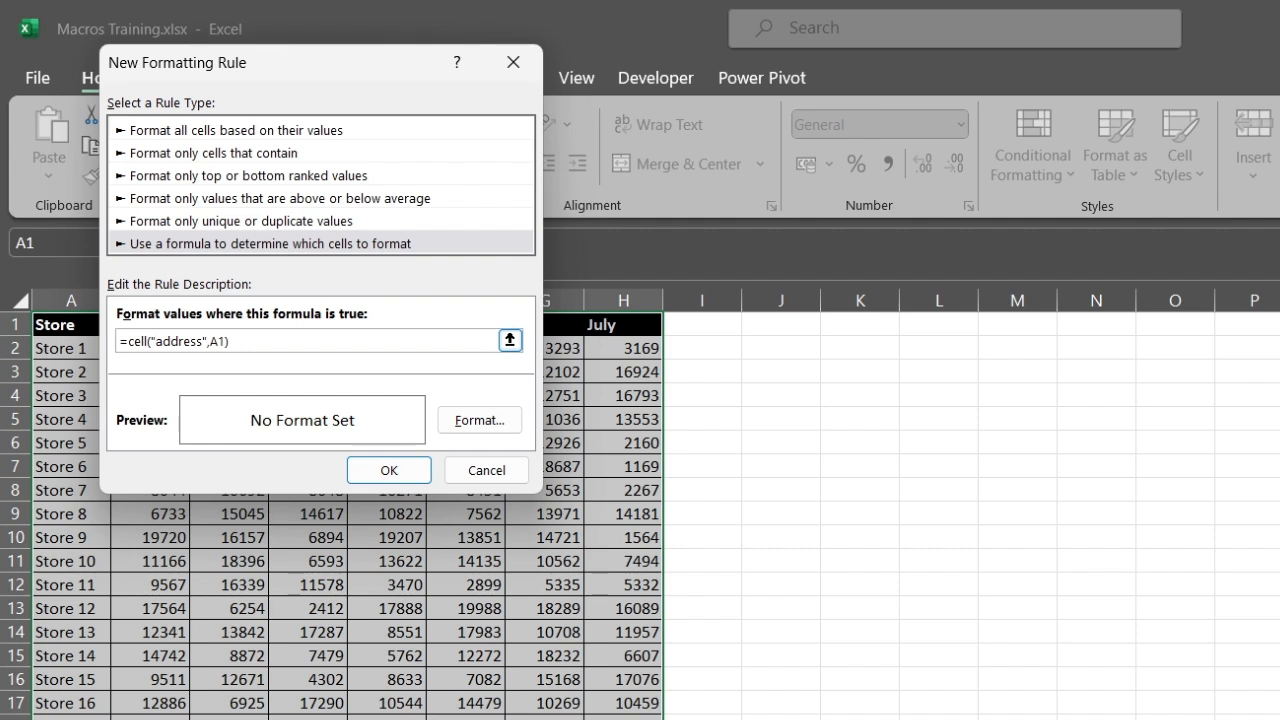
{"action": "type", "text": "=cell"}
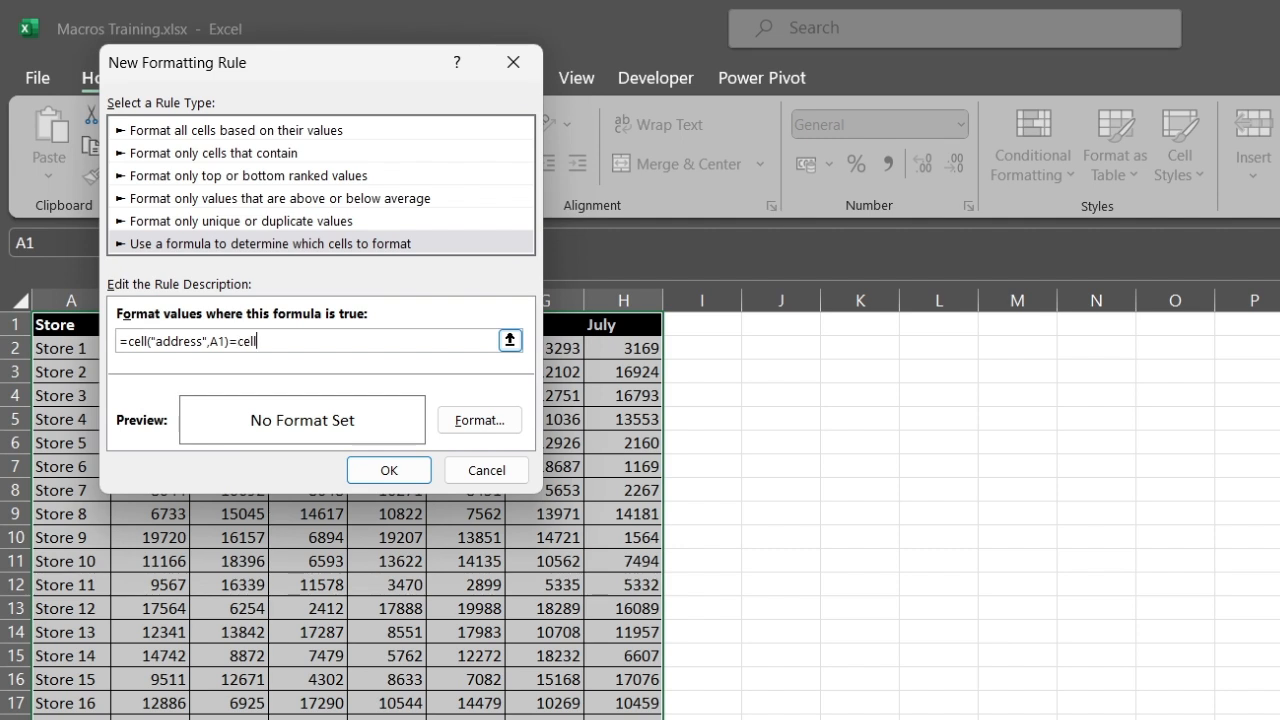
{"action": "type", "text": "(\""}
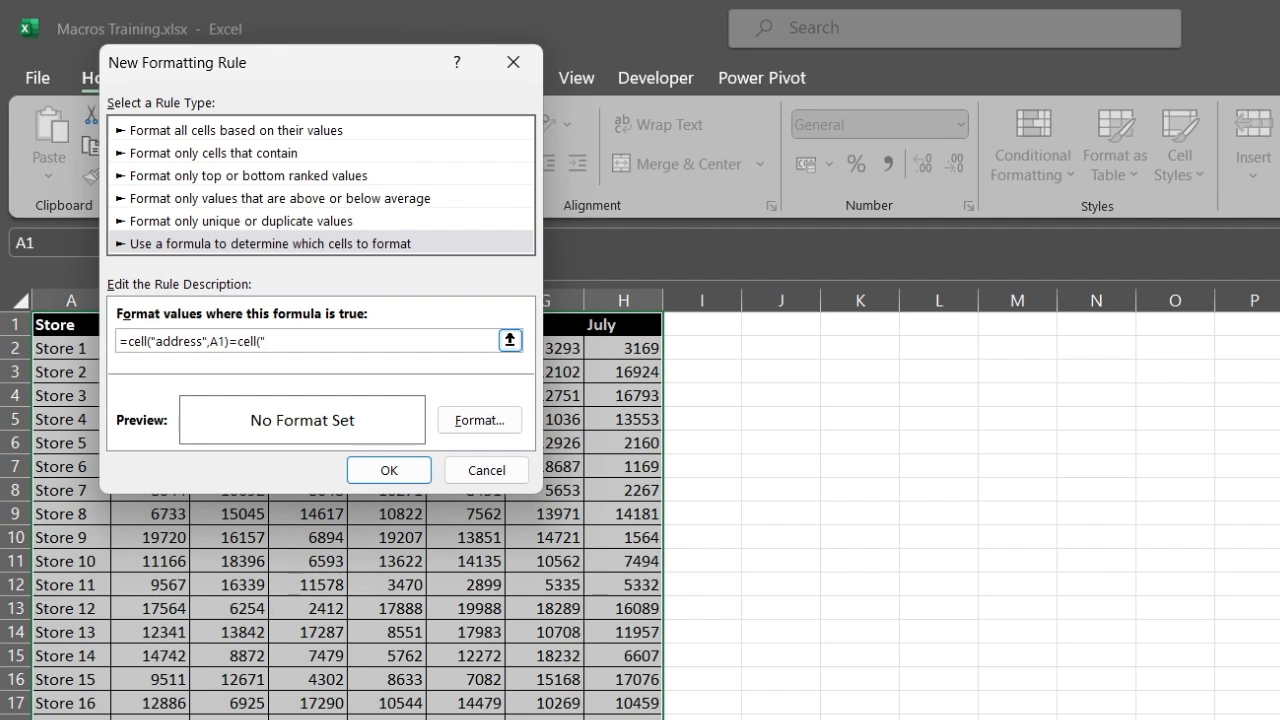
{"action": "type", "text": "address"}
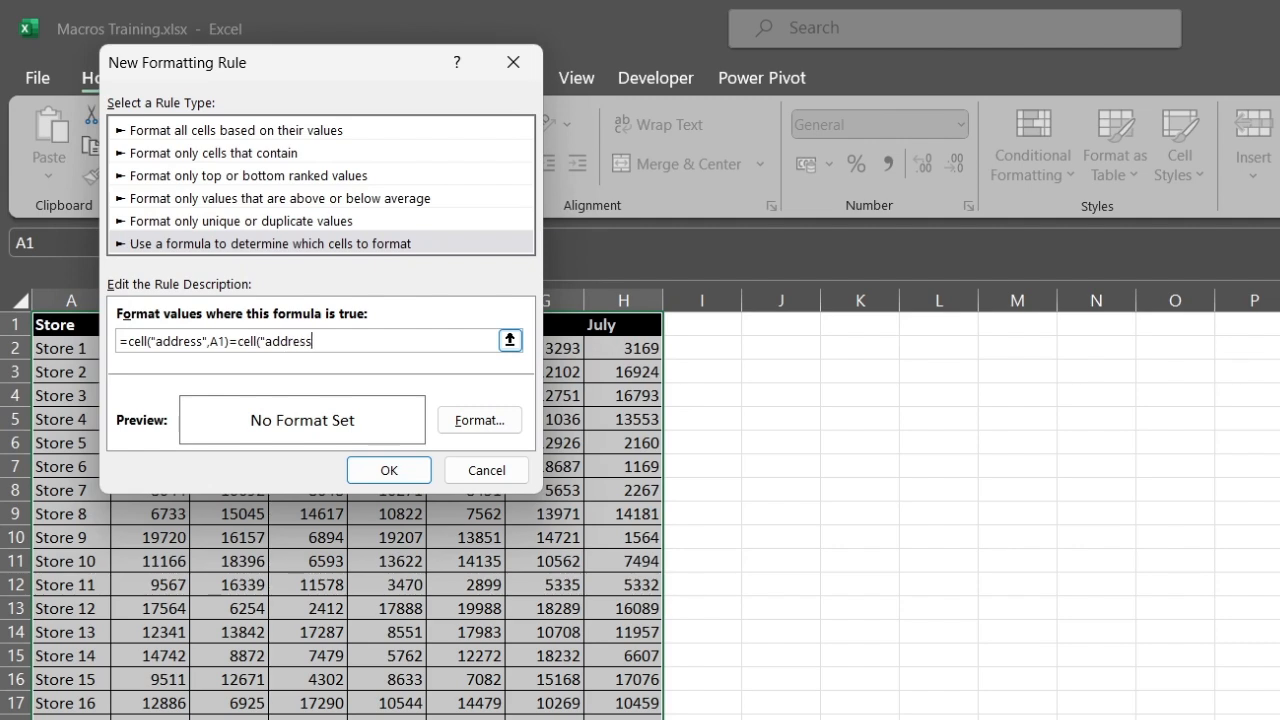
{"action": "type", "text": "\")"}
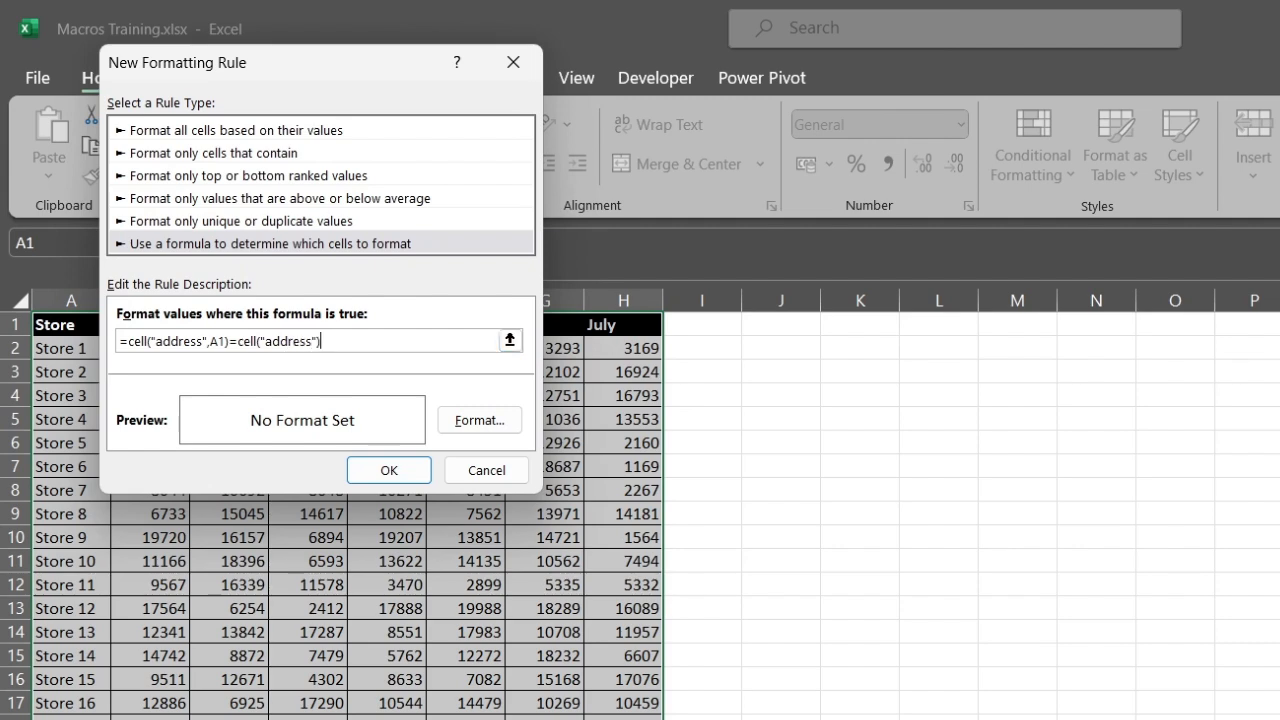
{"action": "left_click", "coordinate": [480, 420]}
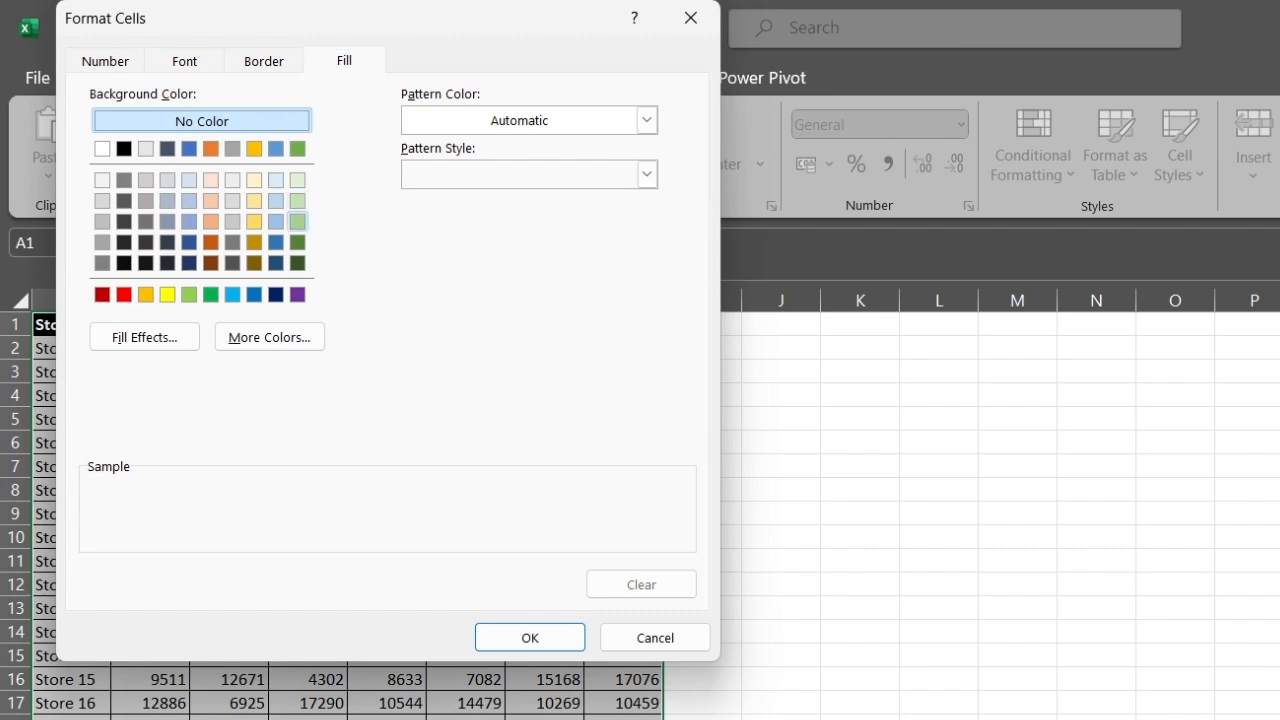
Give the rule a light green fill and apply it to the sales table
{"action": "left_click", "coordinate": [528, 636]}
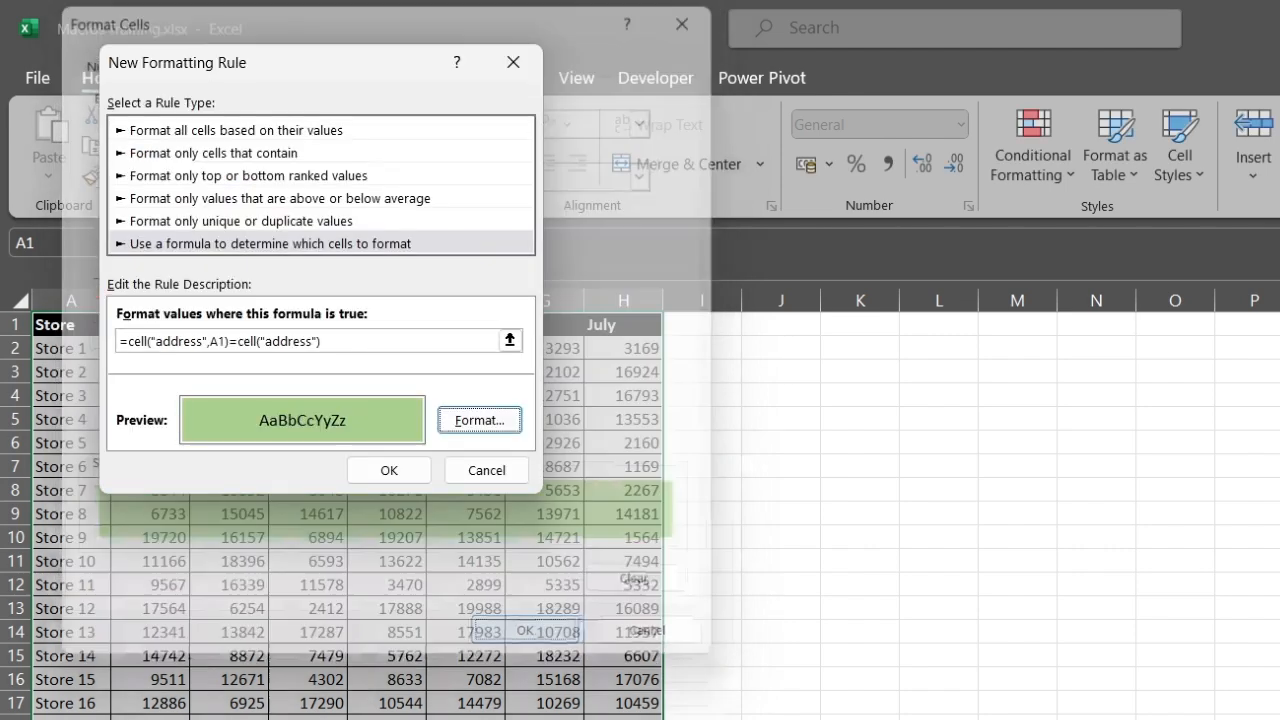
{"action": "left_click", "coordinate": [486, 470]}
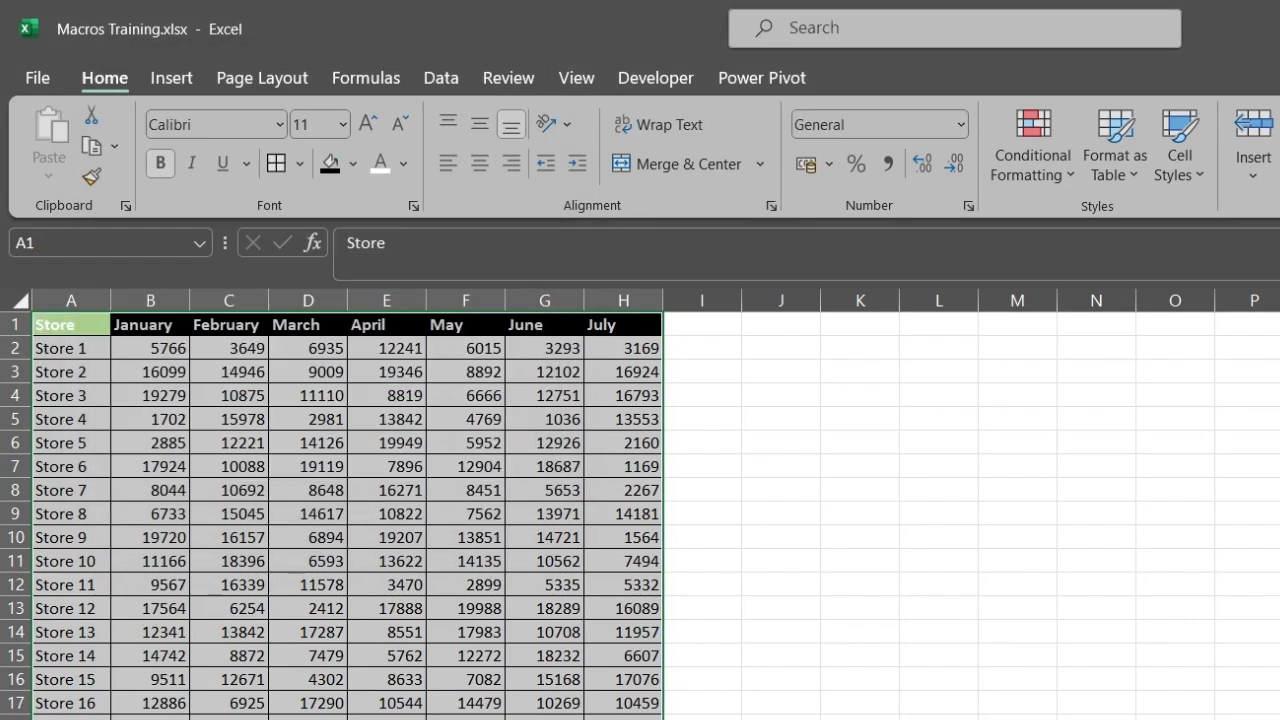
Launch the Visual Basic editor from the Developer tools
{"action": "left_click", "coordinate": [656, 76]}
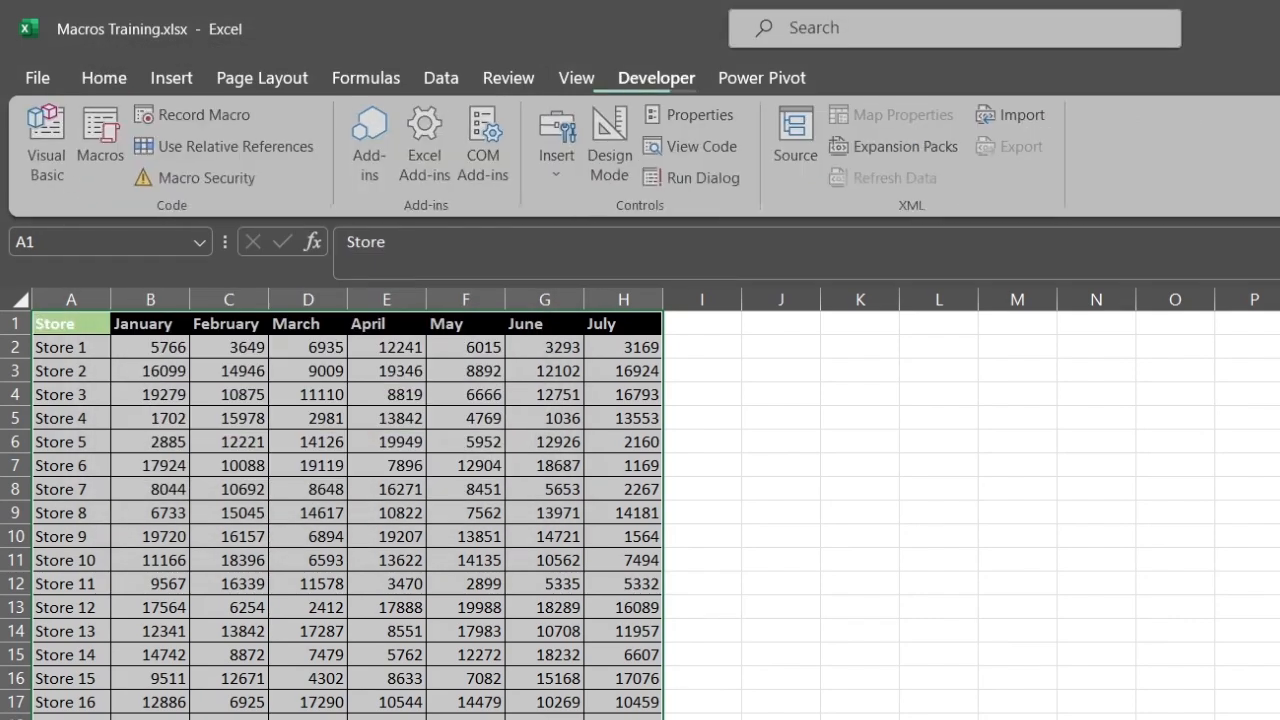
{"action": "mouse_move", "coordinate": [46, 140]}
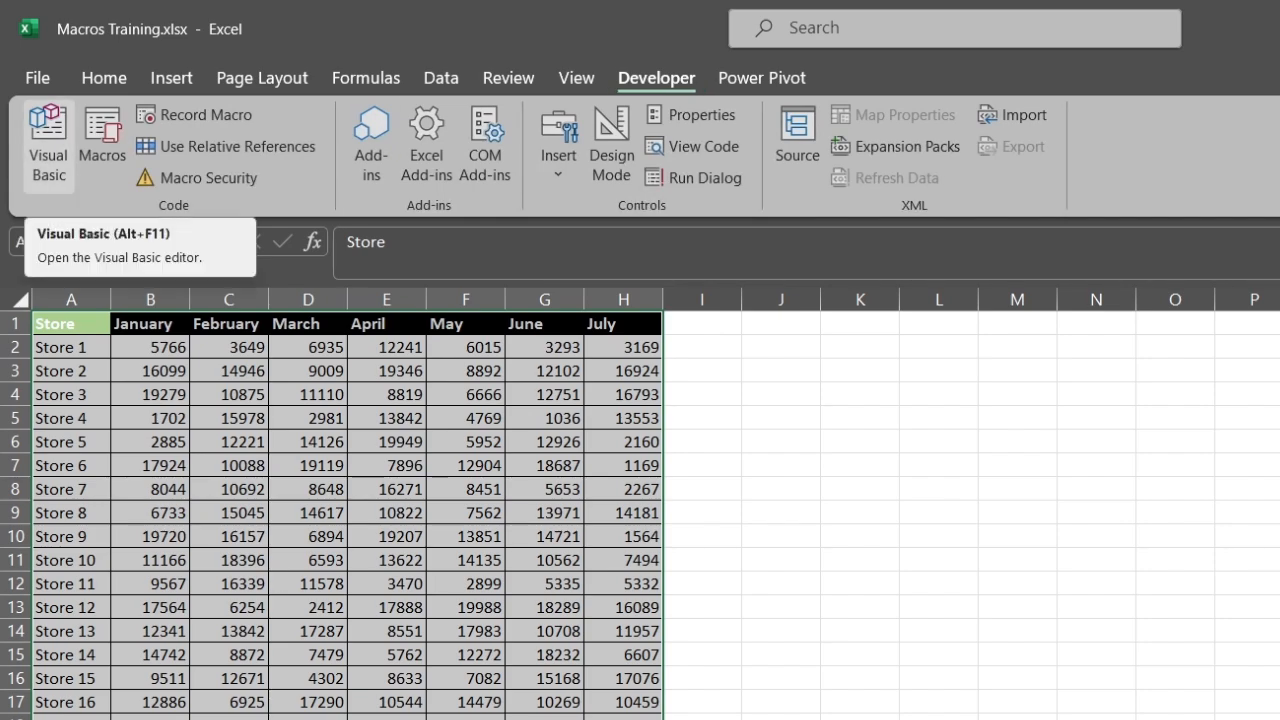
{"action": "left_click", "coordinate": [48, 140]}
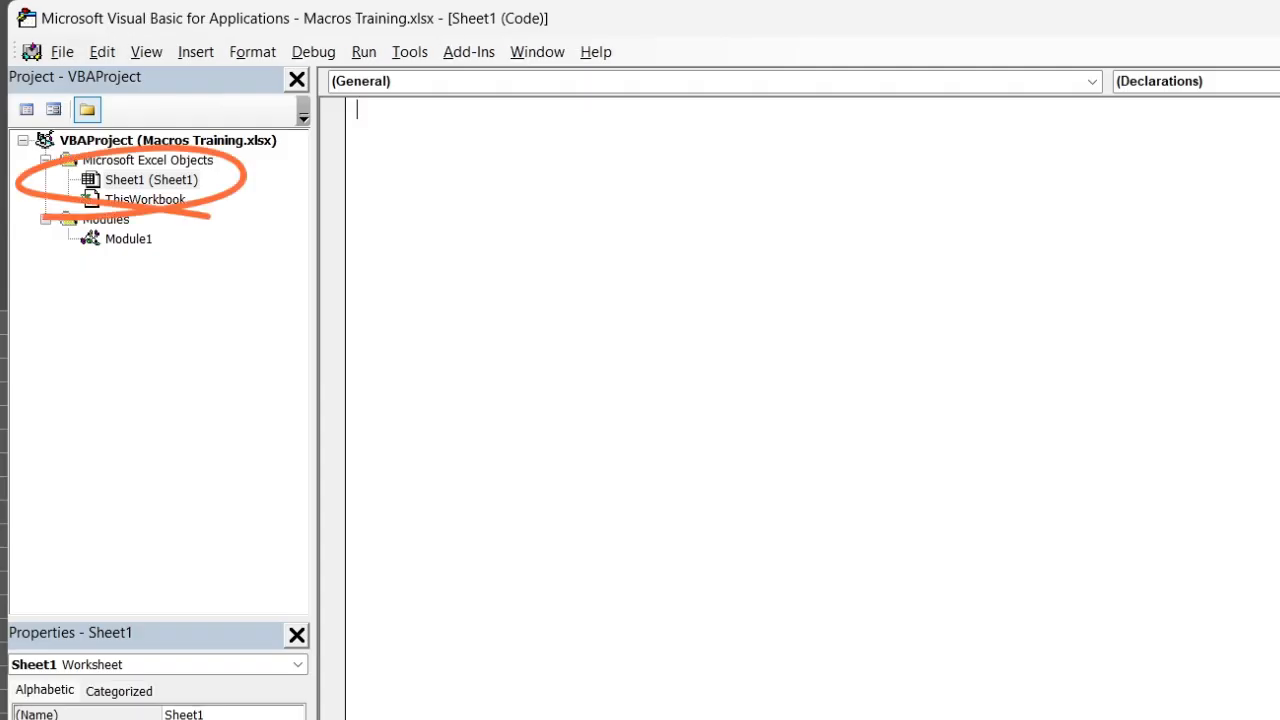
In Sheet1's code, add a Worksheet_SelectionChange handler containing Target.Calculate
{"action": "left_click", "coordinate": [148, 180]}
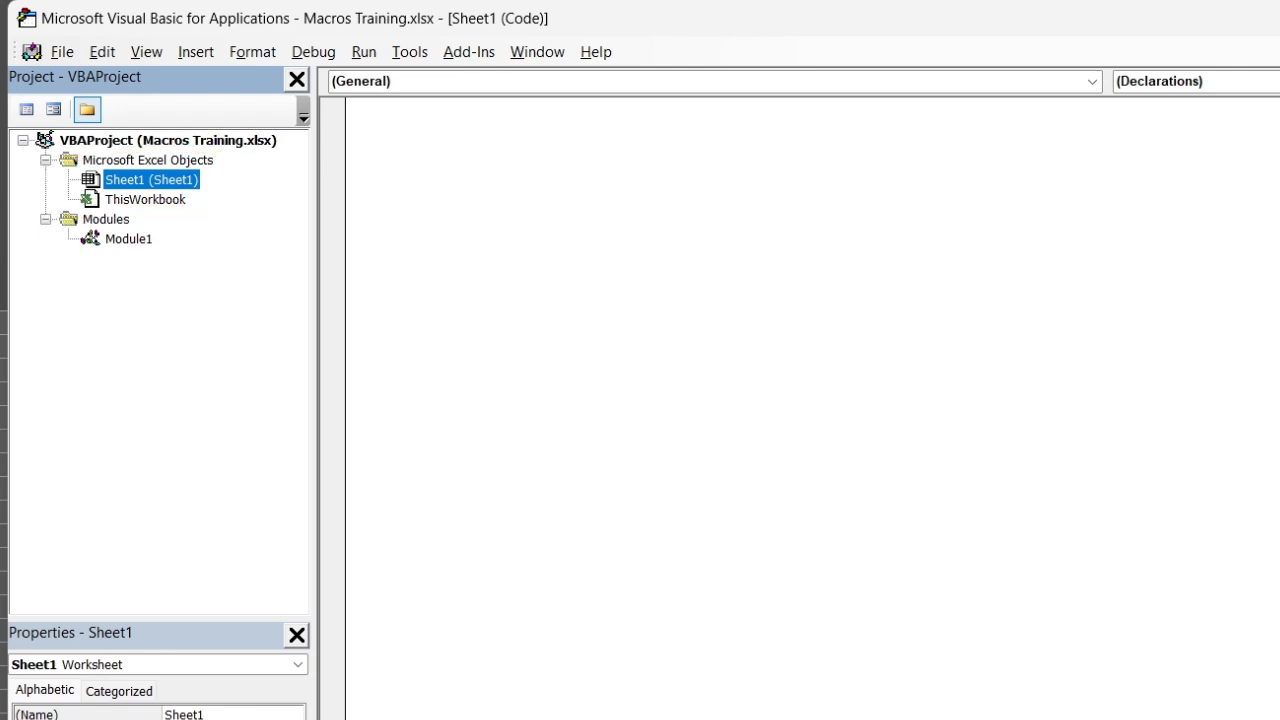
{"action": "left_click", "coordinate": [1092, 80]}
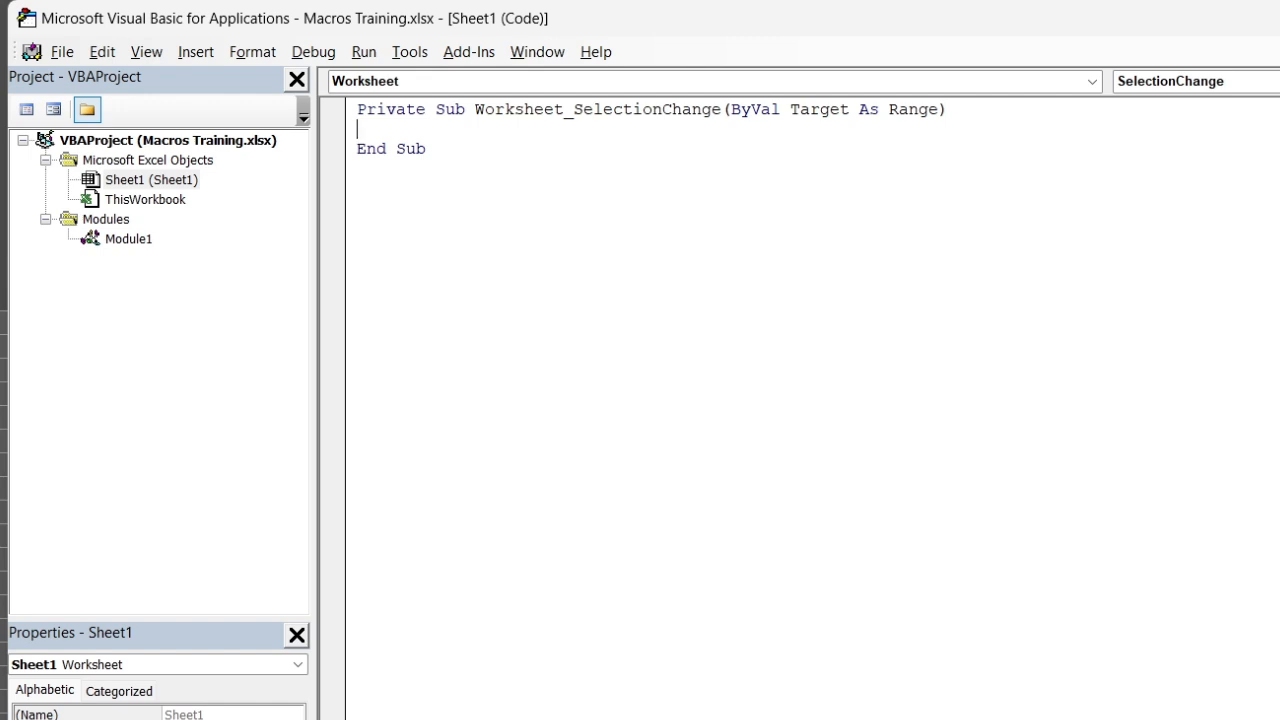
{"action": "type", "text": "target"}
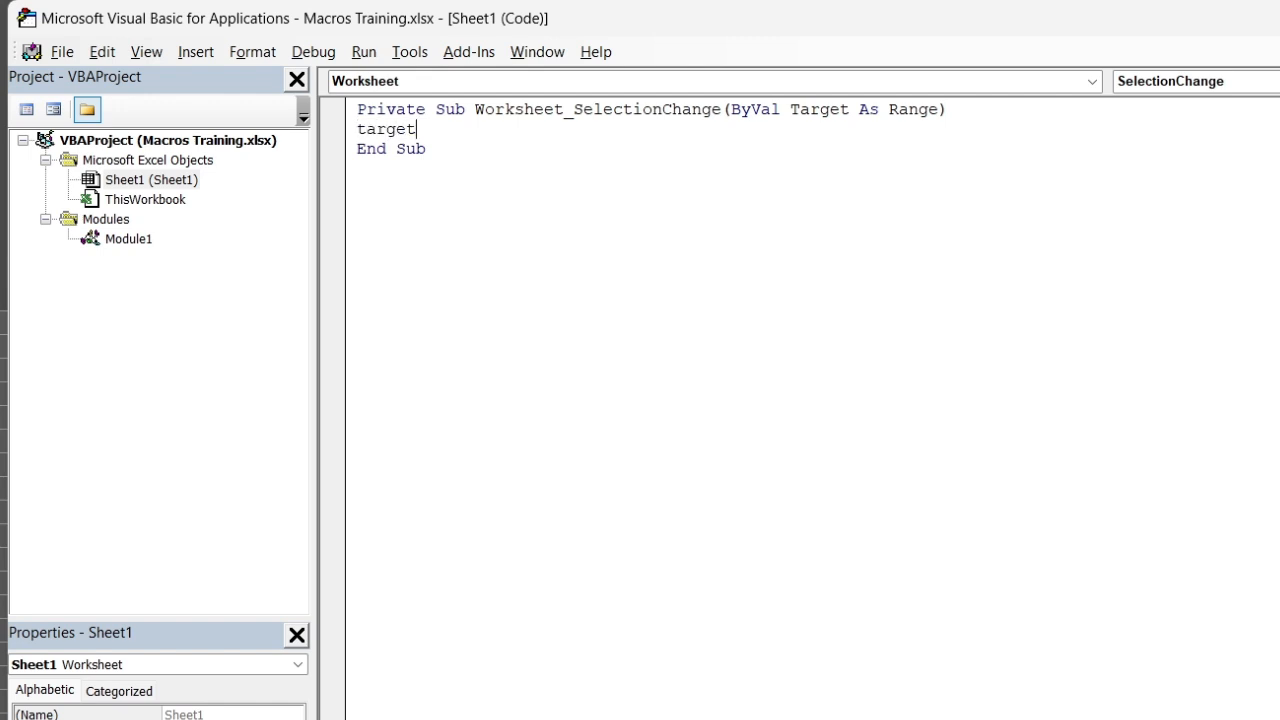
{"action": "type", "text": "."}
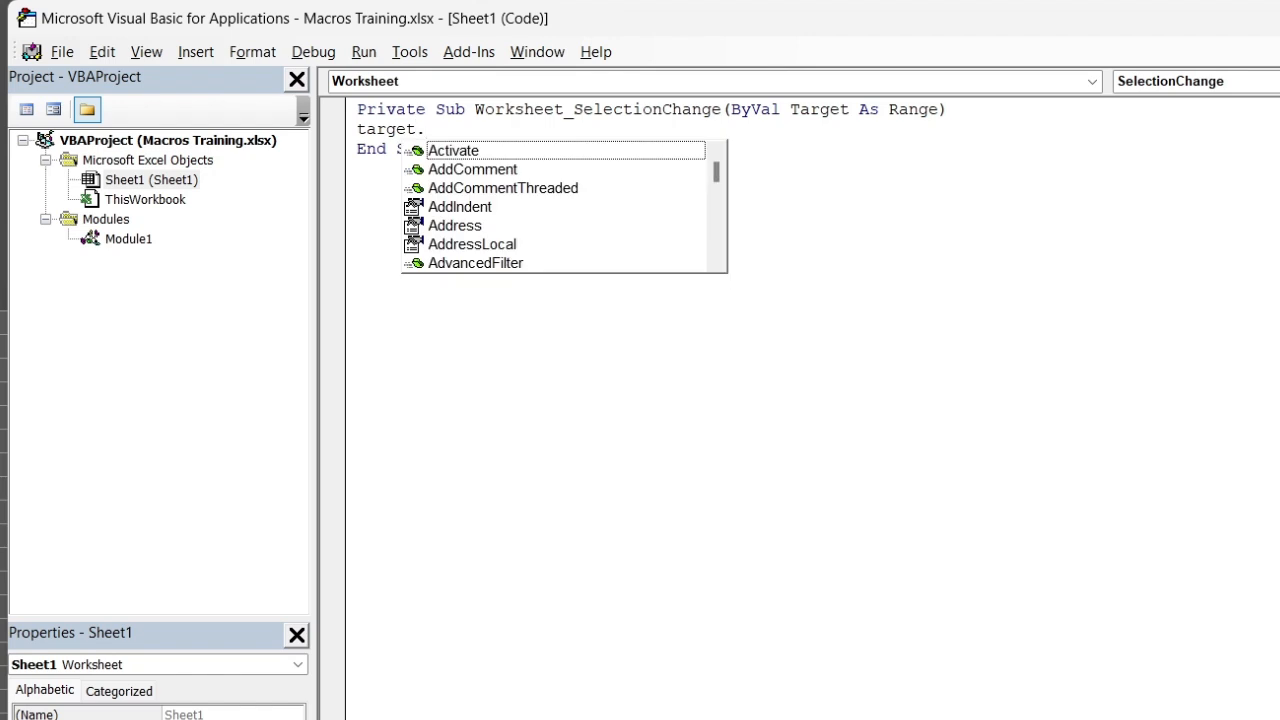
{"action": "type", "text": "Calculate"}
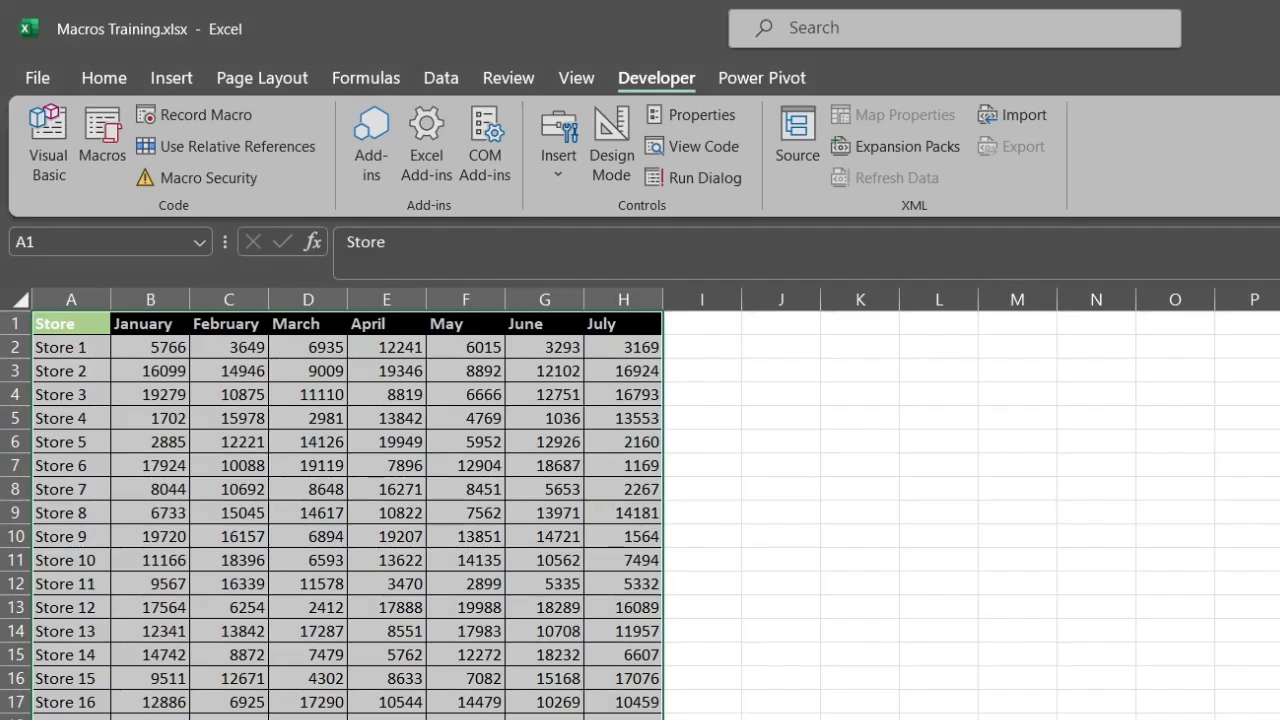
Select cells E11, G7, C16 and E16 to confirm the green highlight follows the selection
{"action": "left_click", "coordinate": [386, 560]}
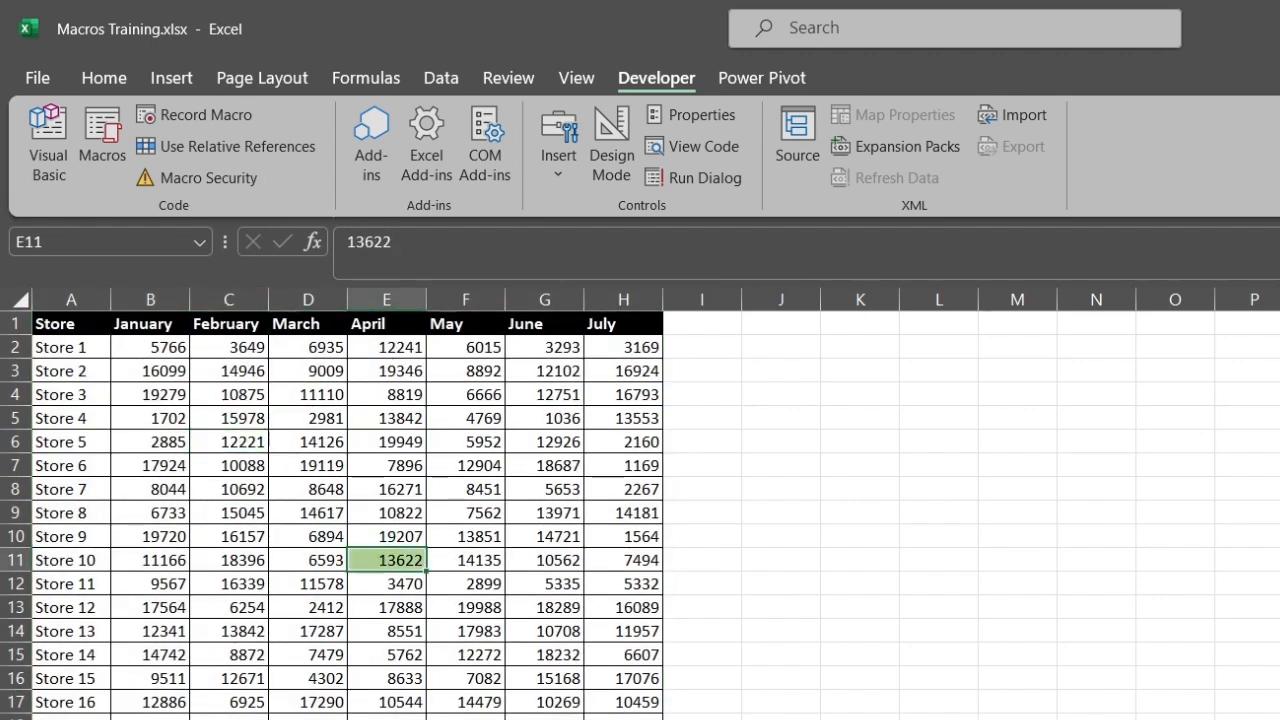
{"action": "left_click", "coordinate": [544, 464]}
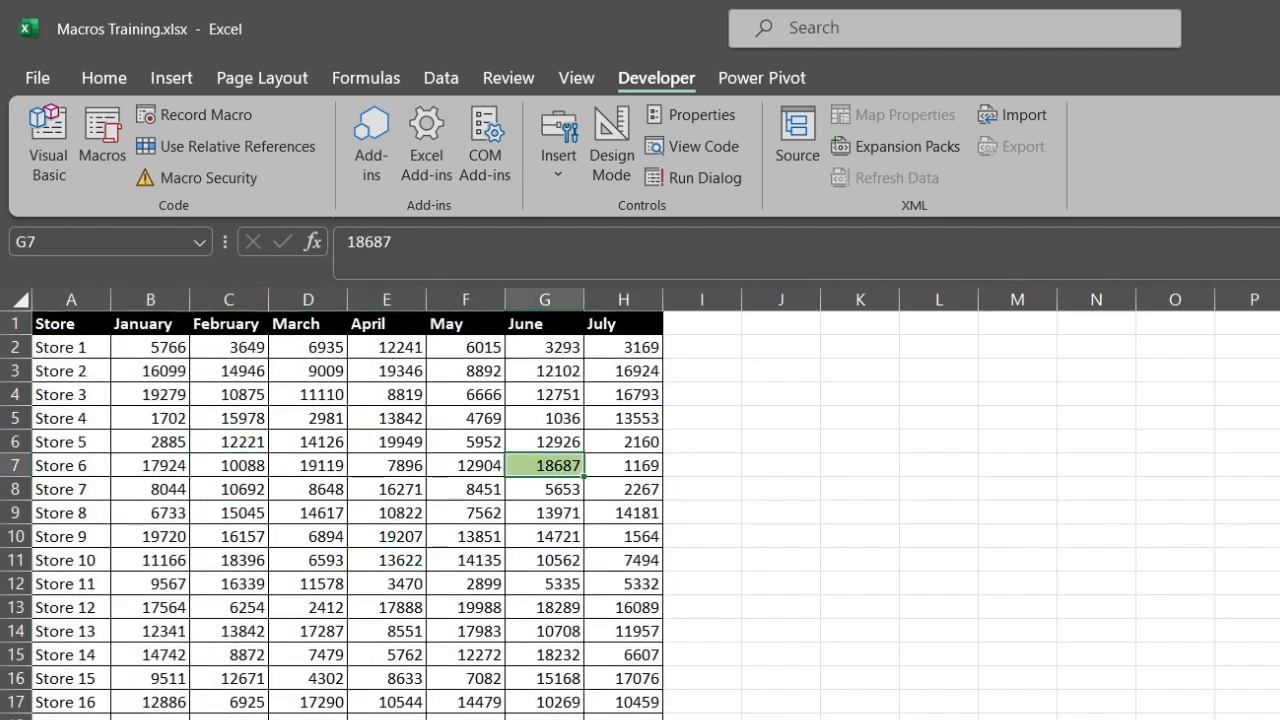
{"action": "left_click", "coordinate": [228, 678]}
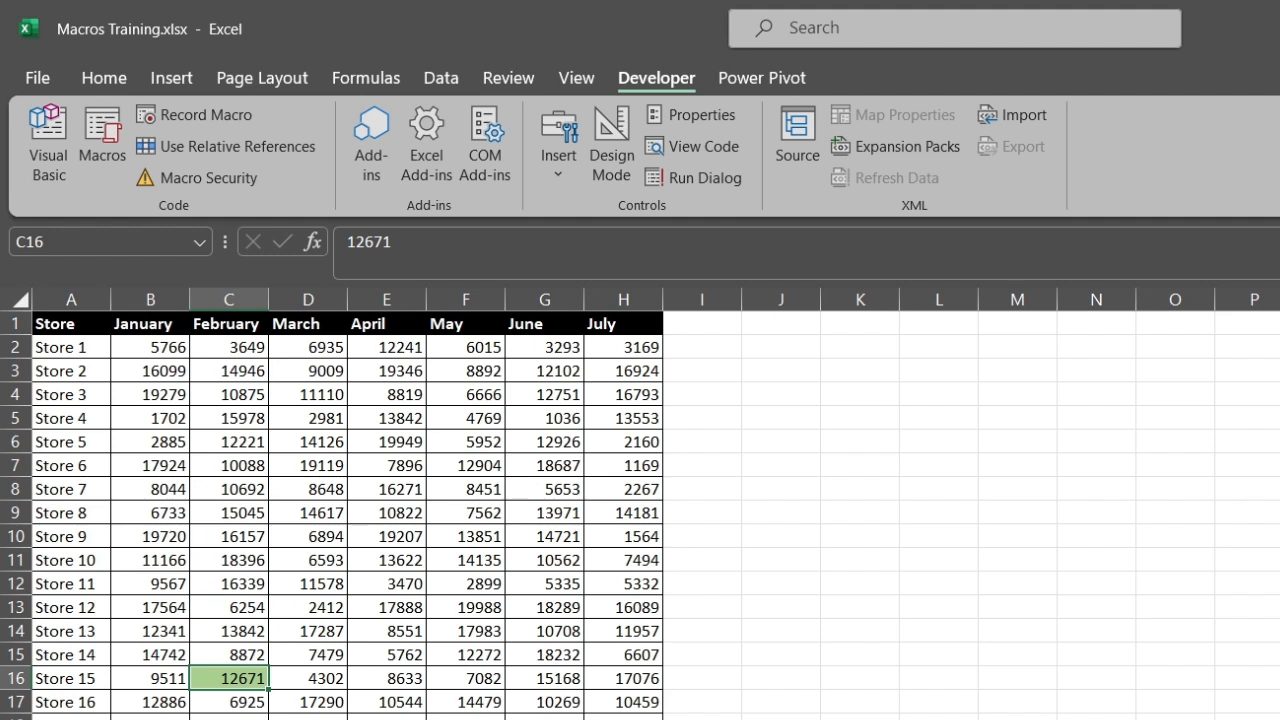
{"action": "left_click", "coordinate": [386, 678]}
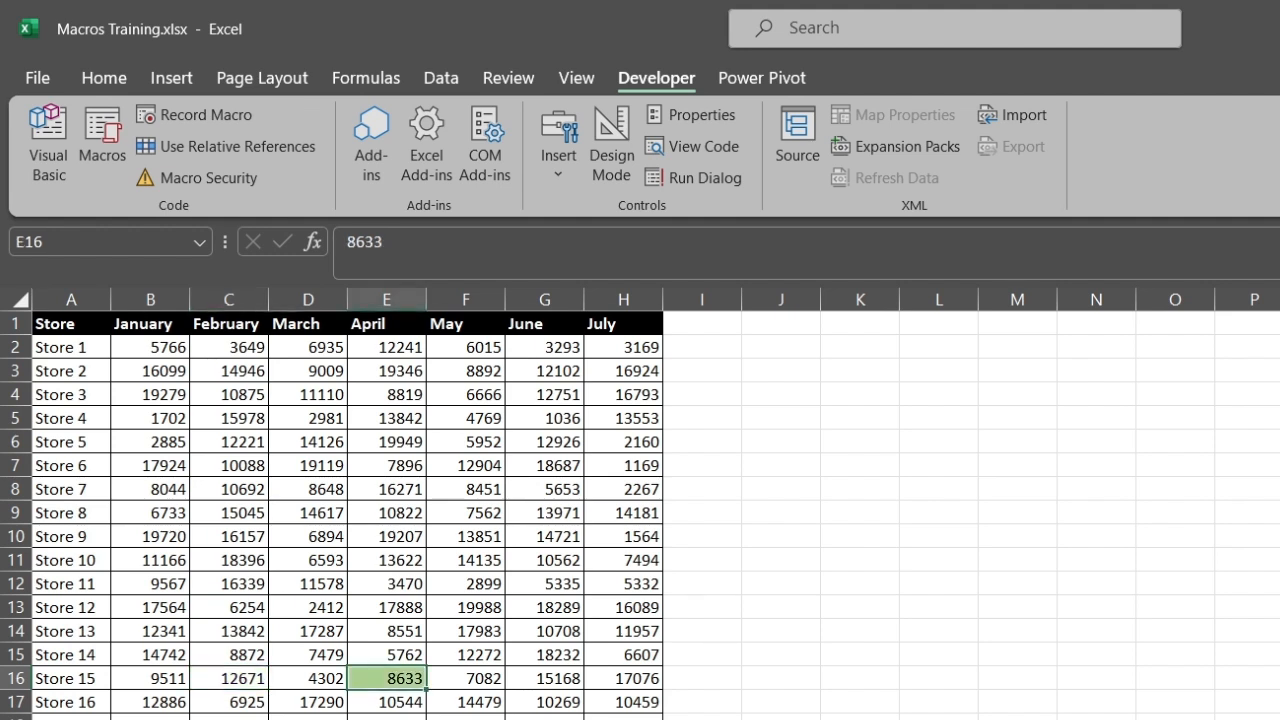